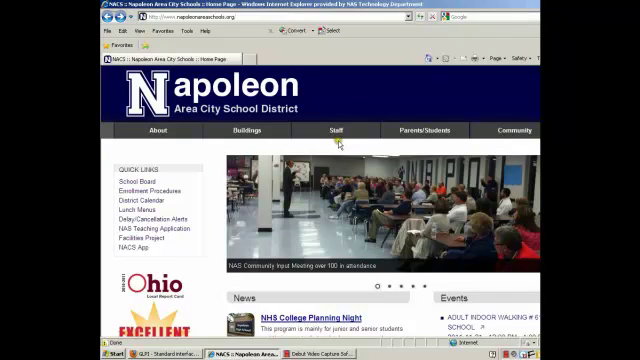
Step: Reach the GLPI help-desk login page via the district site's Staff menu
click(336, 130)
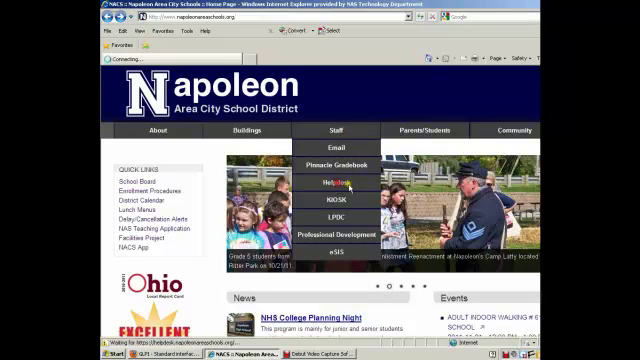
click(324, 184)
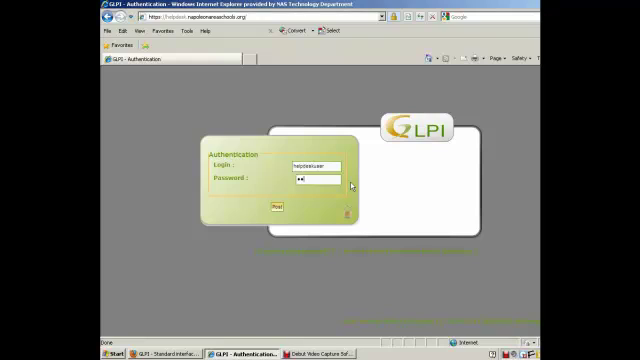
Step: Sign in to GLPI as the requester with the filled-in credentials
click(276, 206)
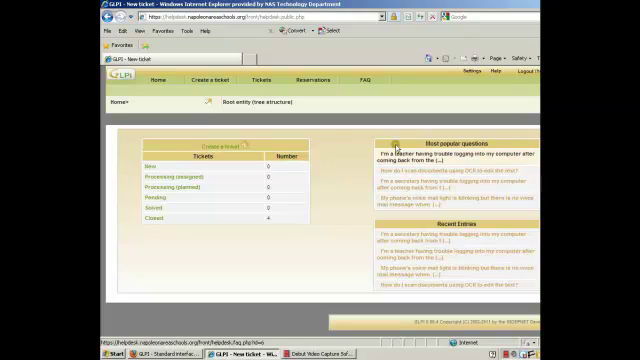
Step: Start a new help-desk ticket from the top menu's 'Create a ticket'
click(208, 80)
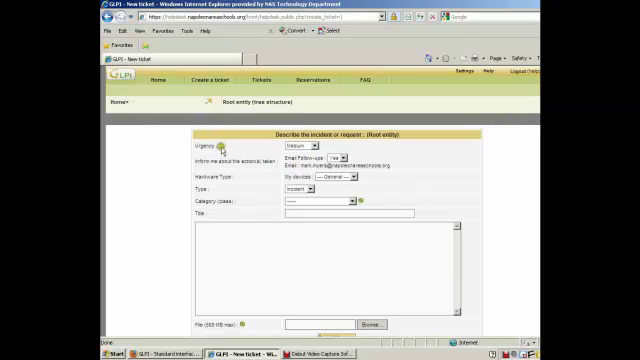
Step: Review the hardware type choices and bring up the ticket category list
click(344, 160)
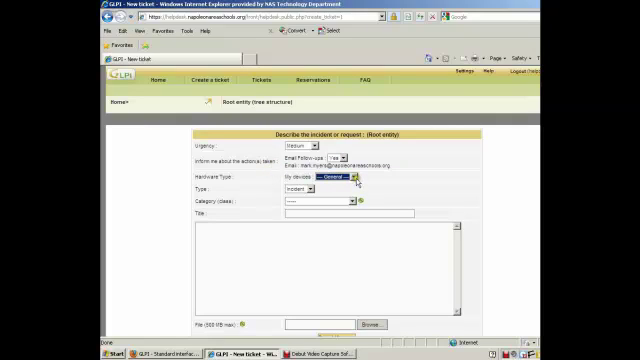
click(350, 176)
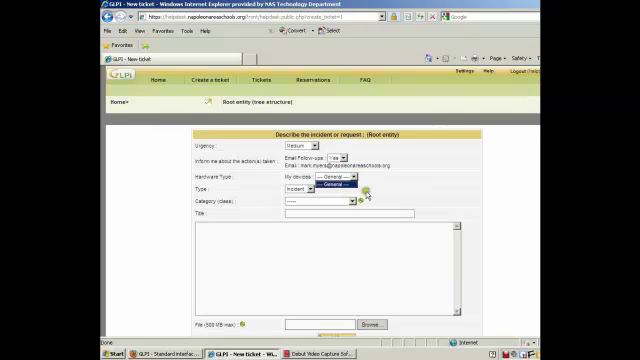
click(340, 176)
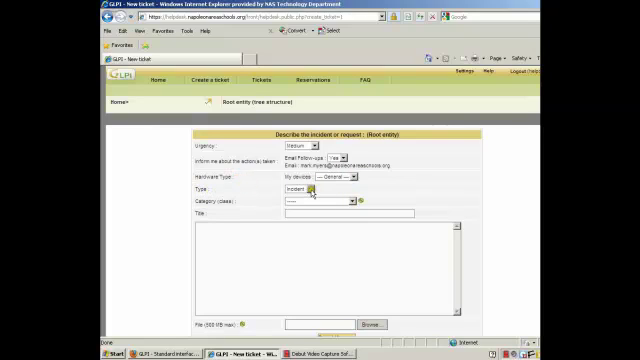
click(314, 188)
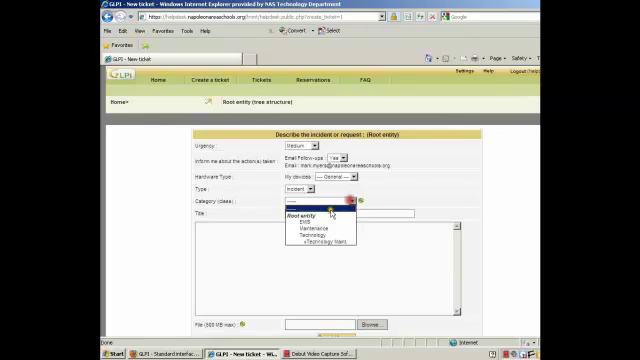
Step: File the ticket under Technology with title 'Projector' and a problem description
click(316, 232)
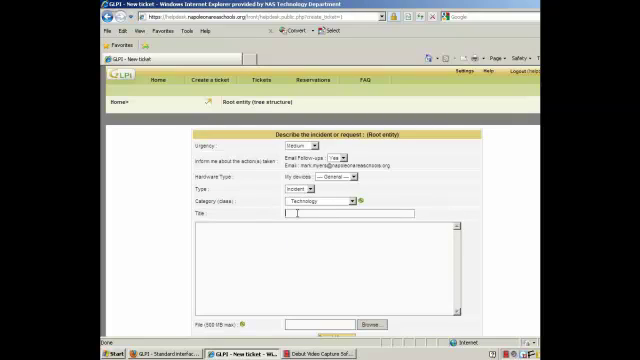
text(Projector)
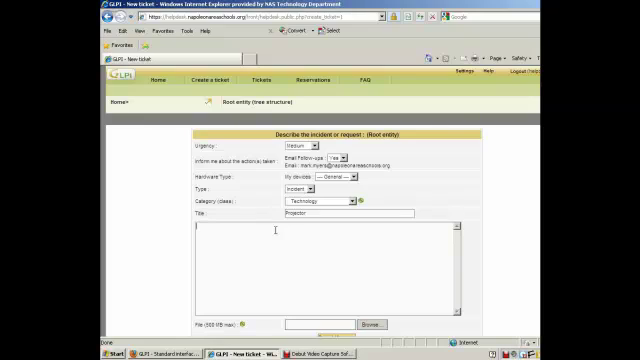
text(Text)
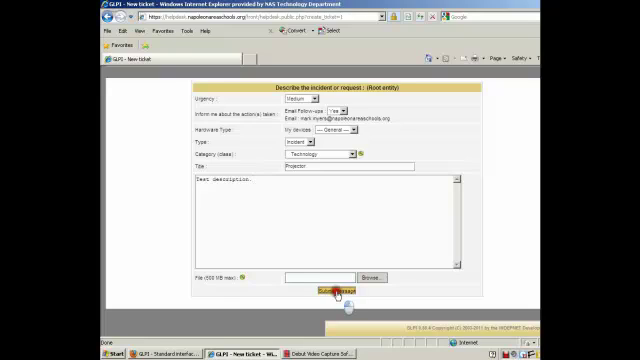
Step: Submit the Projector ticket and move to the admin's Assistance options
click(340, 290)
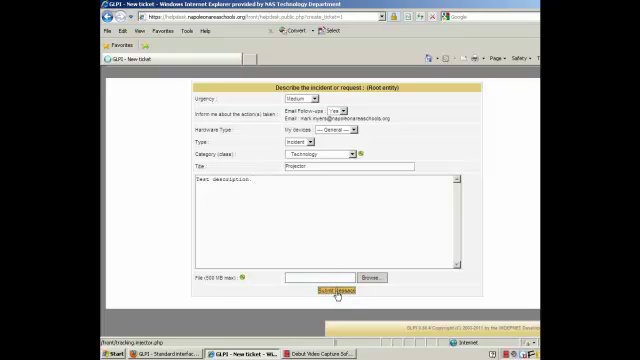
click(340, 288)
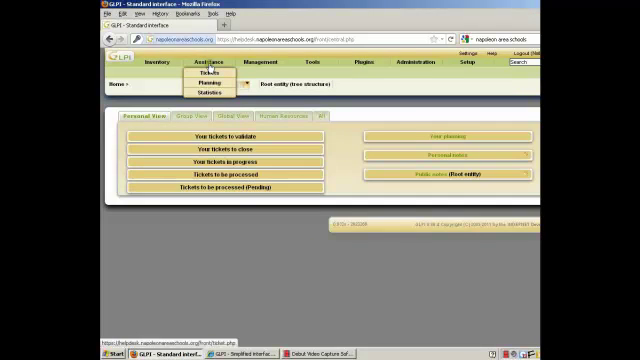
Step: Open the Projector ticket's details from the Assistance ticket list
click(406, 64)
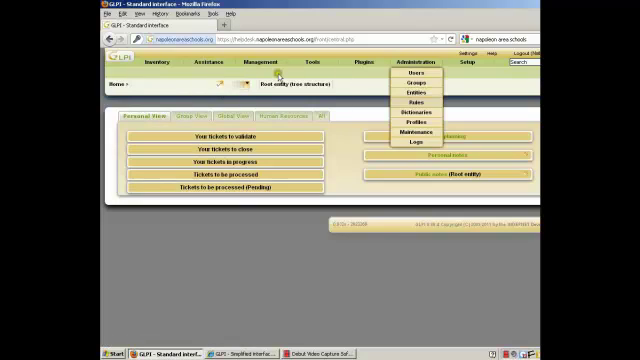
click(196, 64)
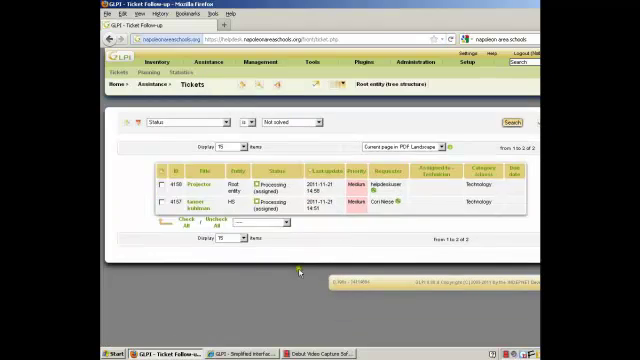
mouse_move(178, 188)
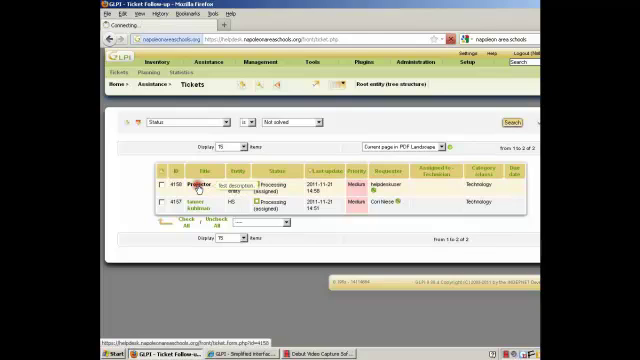
click(180, 188)
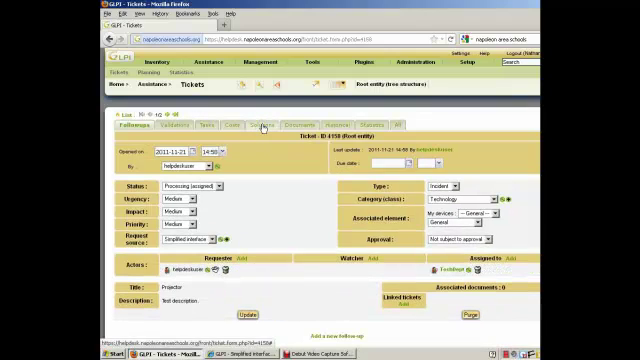
Step: Save the solution note 'This has been solved.' to solve the Projector ticket
click(260, 124)
text(This has been )
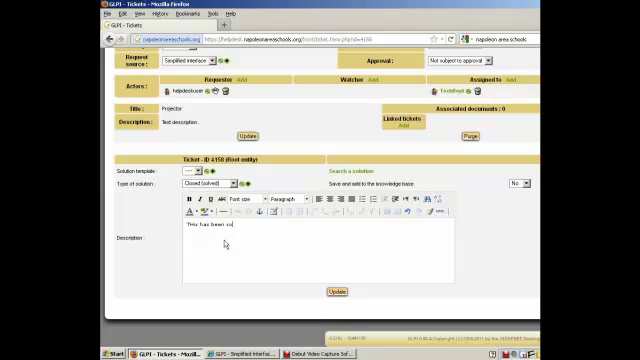
text(solved.)
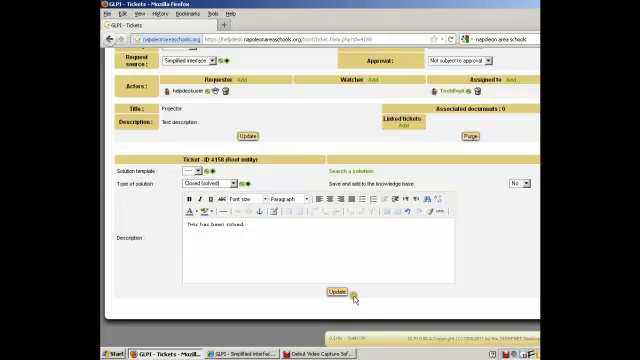
click(336, 292)
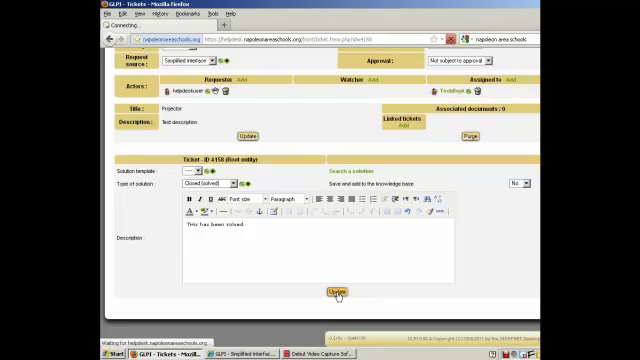
click(344, 292)
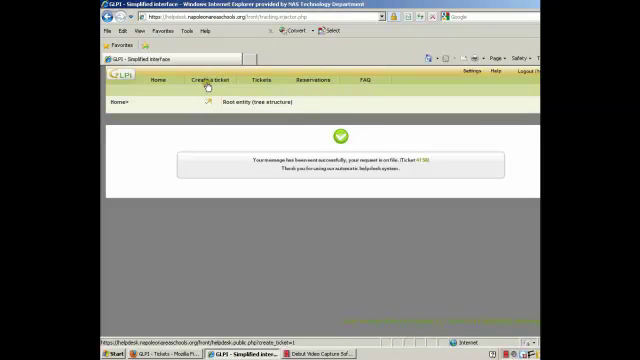
Step: Open the requester's own ticket overview listing the Projector ticket
click(152, 80)
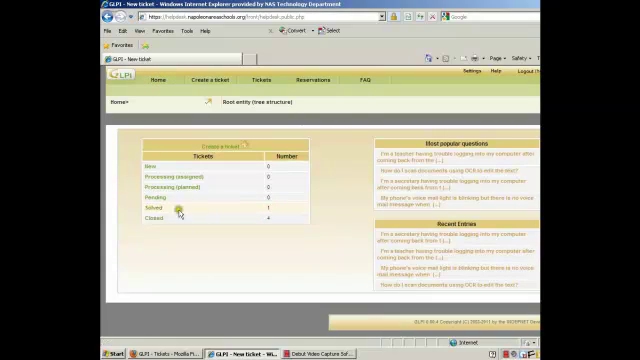
mouse_move(276, 212)
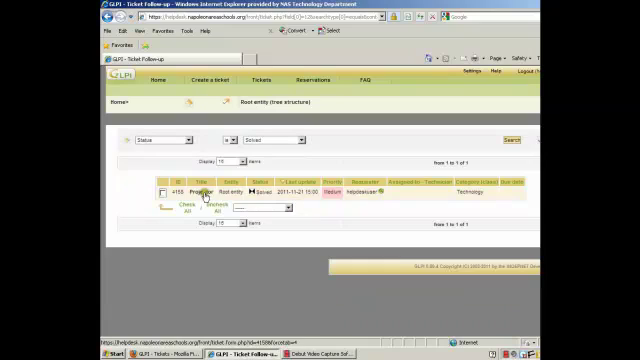
Step: Open the solved Projector ticket to review its details and solution
click(198, 192)
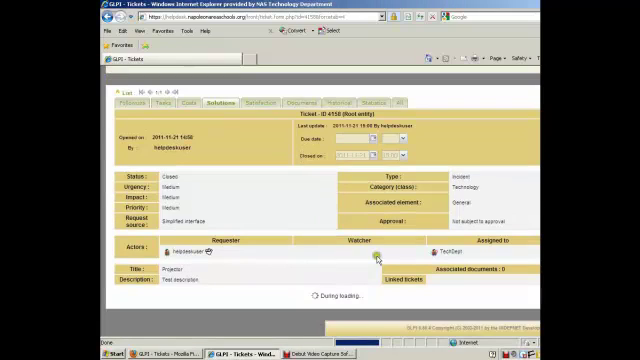
mouse_move(408, 308)
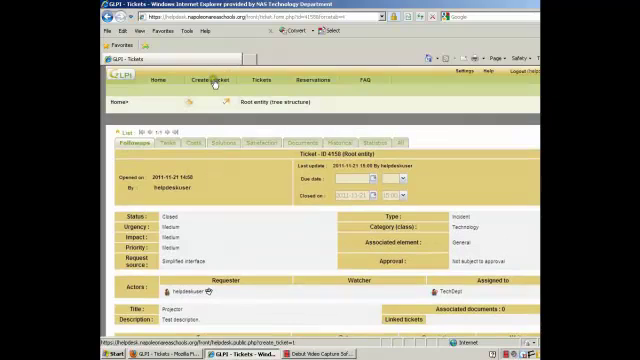
Step: Start a new ticket as the requester, then switch back to the admin's Projector ticket page
click(210, 80)
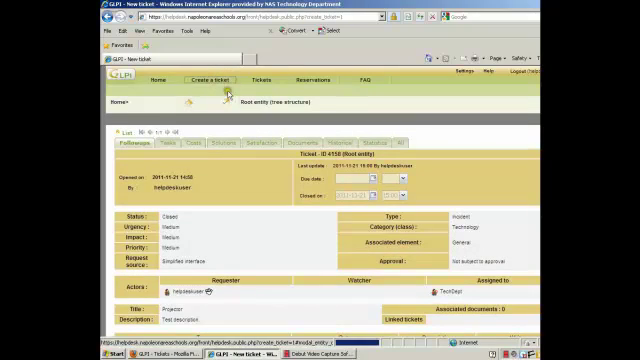
click(206, 80)
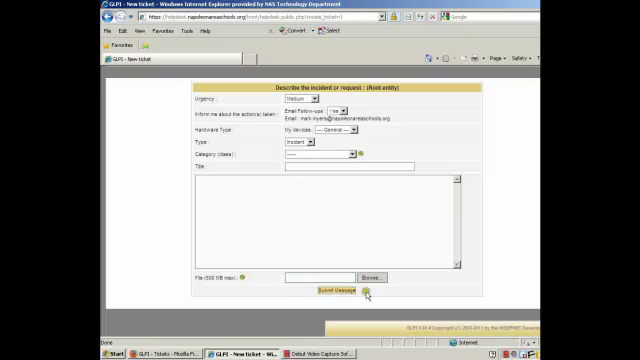
click(336, 290)
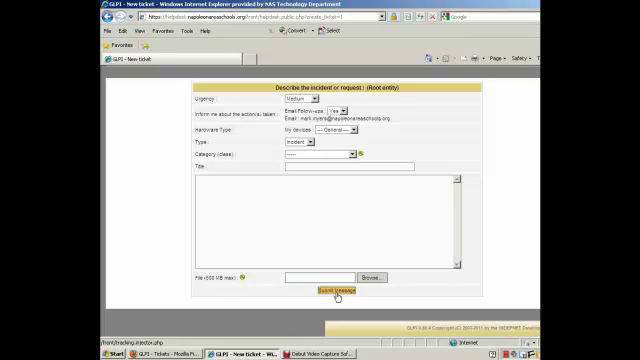
click(336, 290)
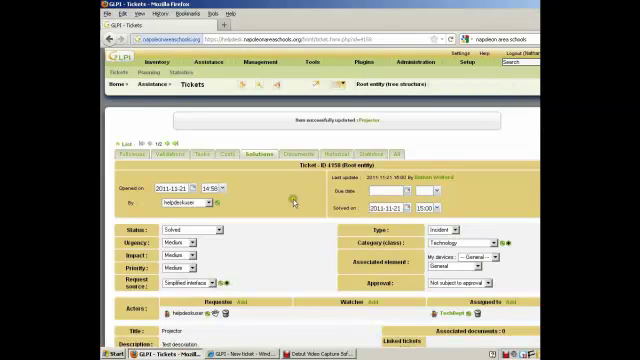
Step: Show all tickets via Assistance > Tickets, listing statuses and assigned technicians
click(202, 64)
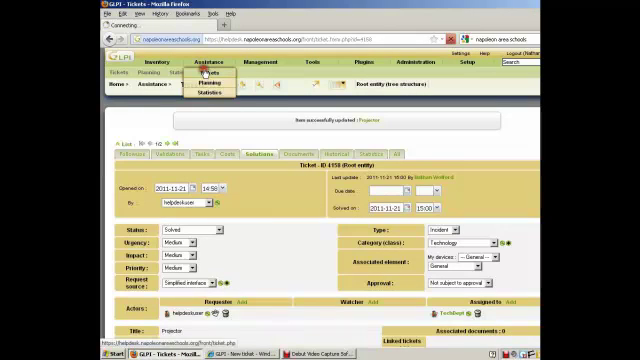
click(204, 74)
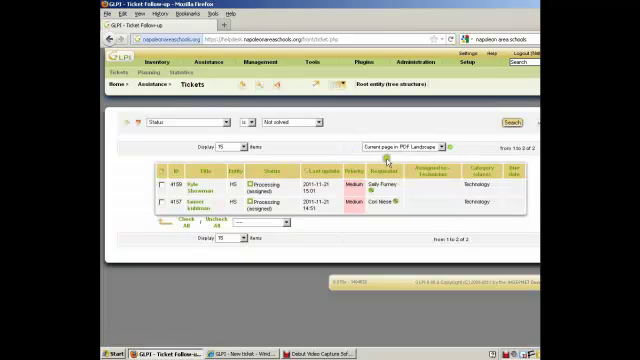